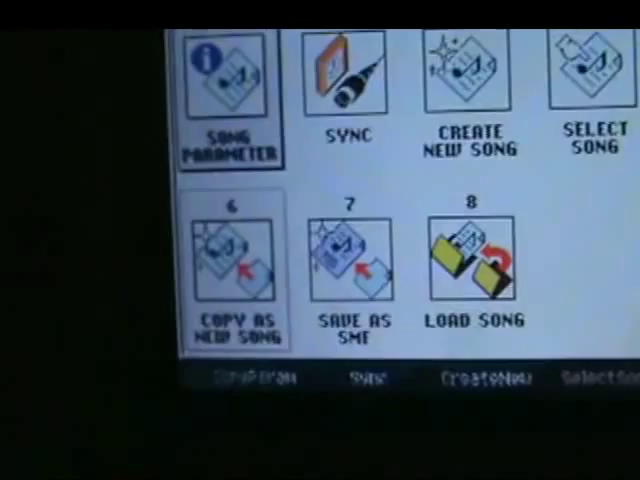
Bring up the song utility menu with Copy As New Song, Save As SMF and Load Song
{"action": "left_click", "coordinate": [468, 80]}
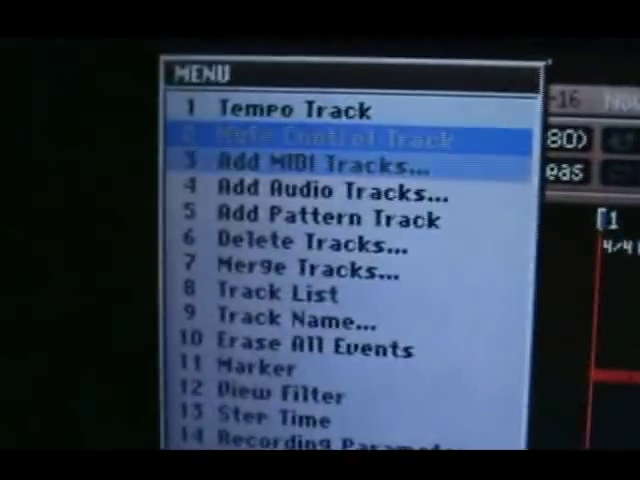
Bring up the track menu listing Tempo Track, Add MIDI Tracks, Delete Tracks and Track Name
{"action": "left_click", "coordinate": [300, 157]}
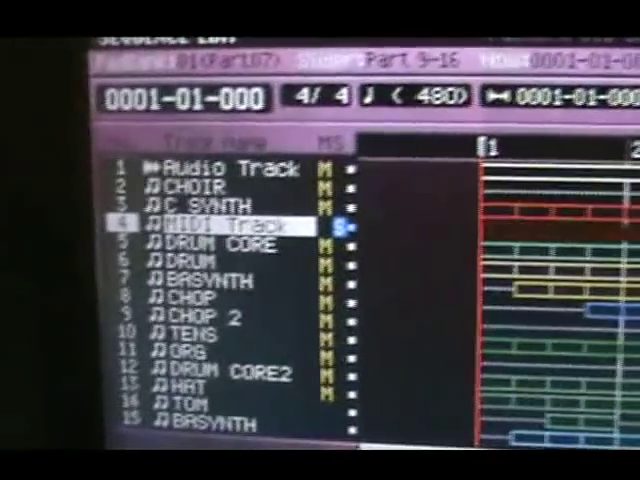
Scroll the track list to the new MIDI Track in slot 4 between C SYNTH and DRUM CORE
{"action": "scroll", "scroll_direction": "down", "scroll_amount": 3}
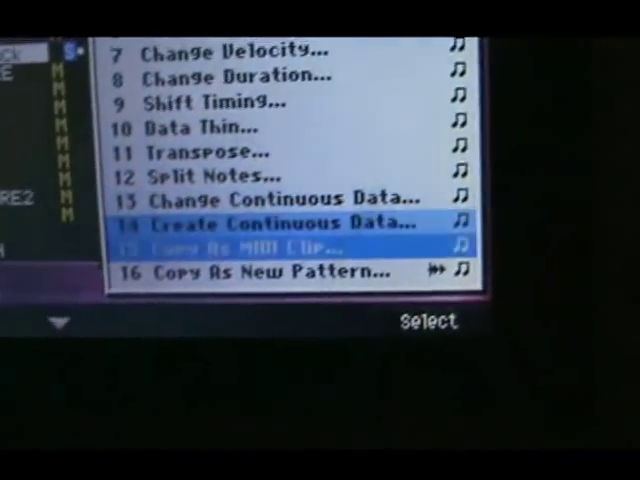
Copy the chosen song region into a new MIDI clip via 15 Copy As MIDI Clip
{"action": "left_click", "coordinate": [250, 242]}
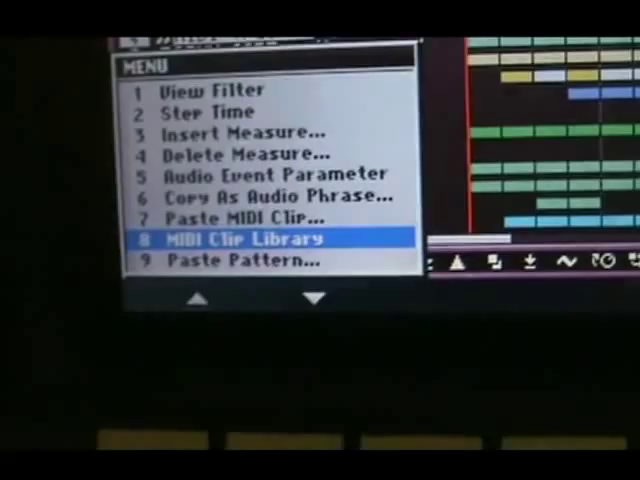
Show the MIDI Clip Library listing clip 001 KSYNTH
{"action": "left_click", "coordinate": [263, 239]}
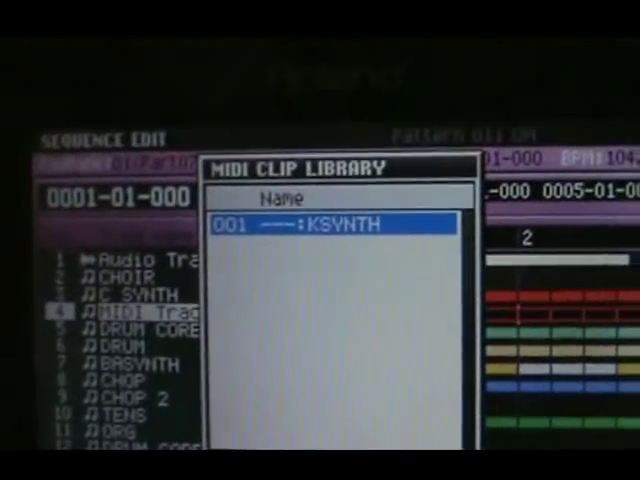